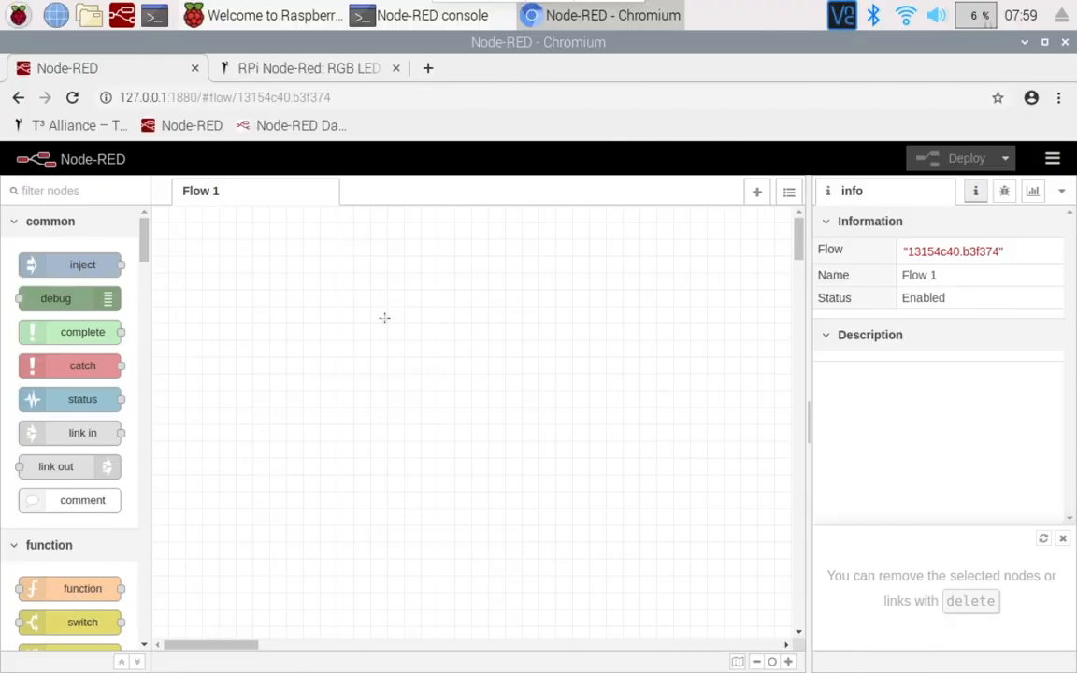
mouse_move(315, 375)
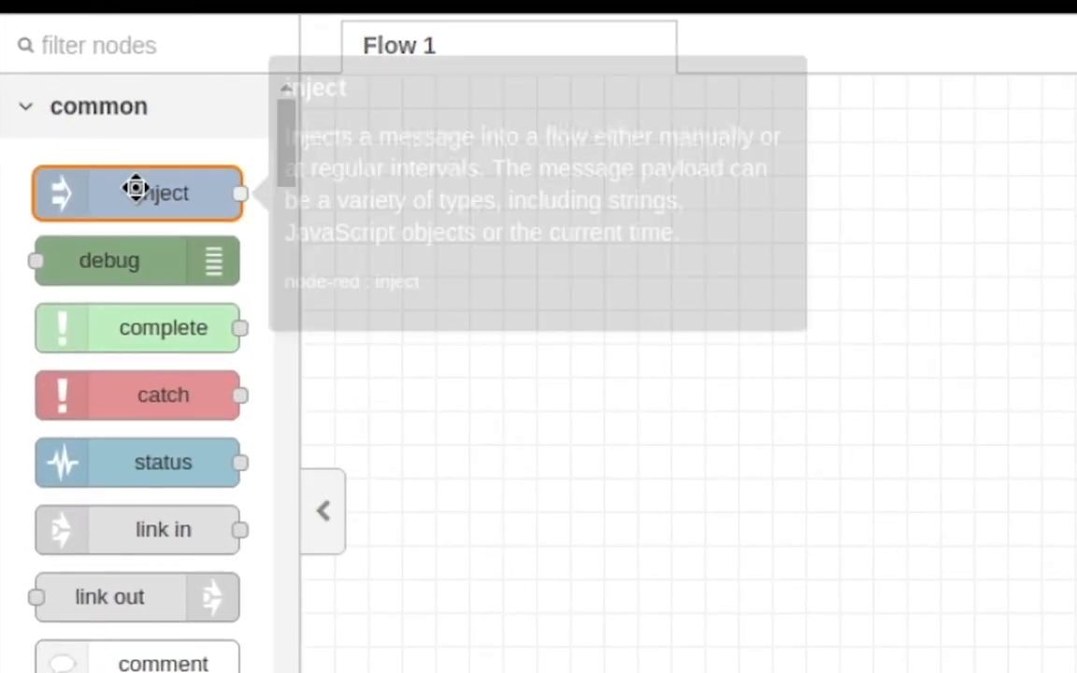
Place an inject node on Flow 1 named ON with numeric payload 1
drag(137, 193, 572, 192)
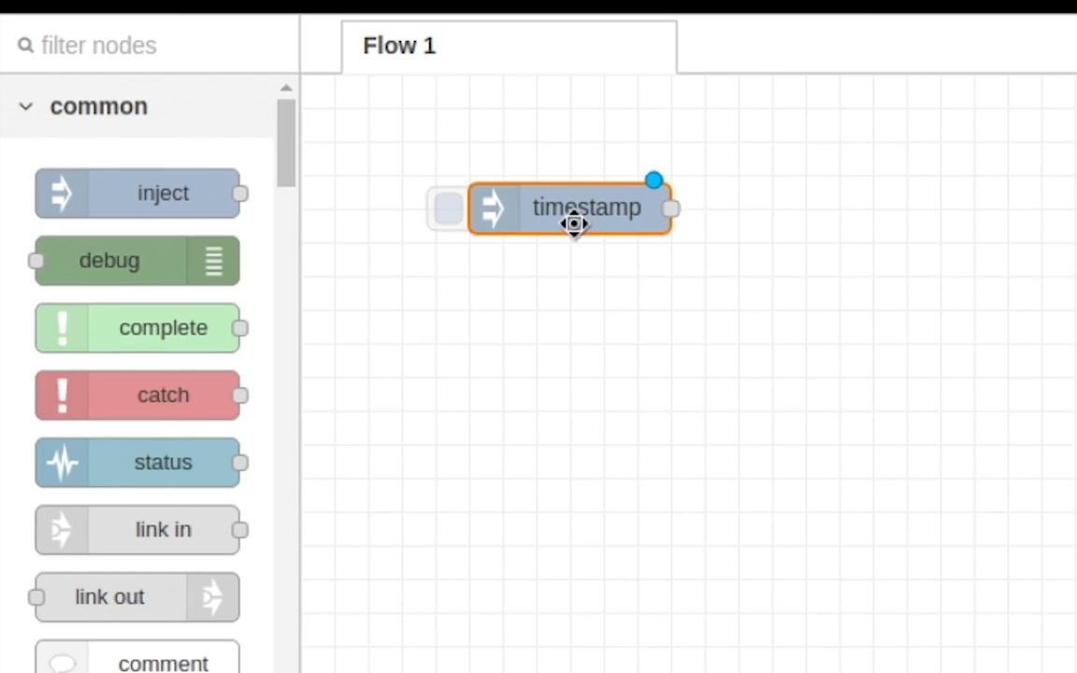
double_click(575, 207)
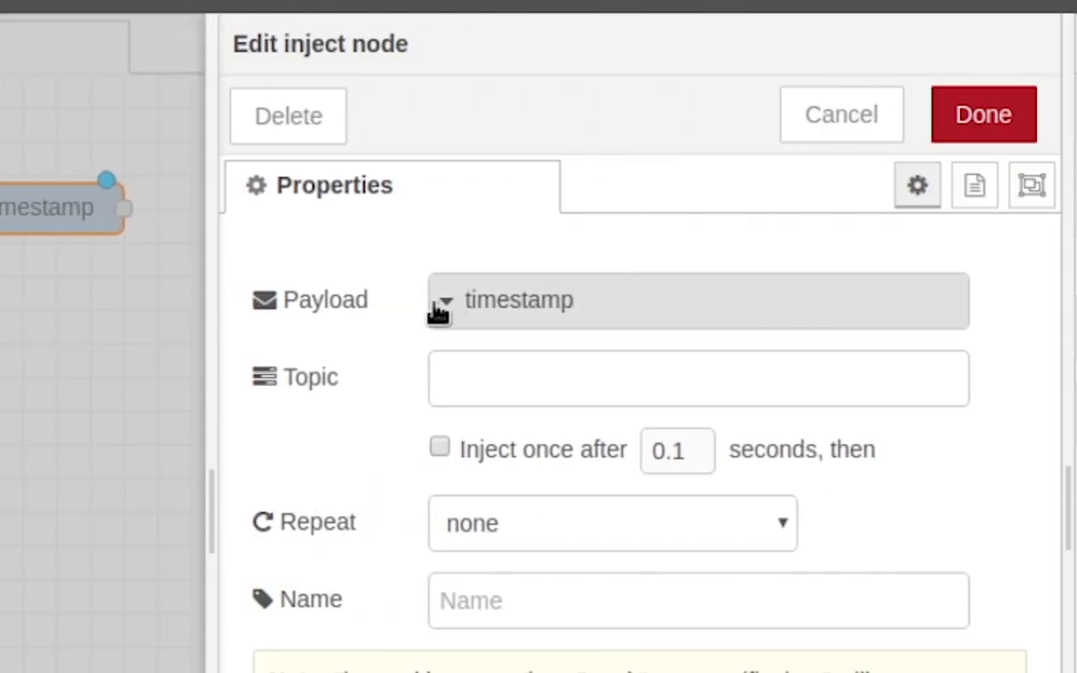
click(445, 300)
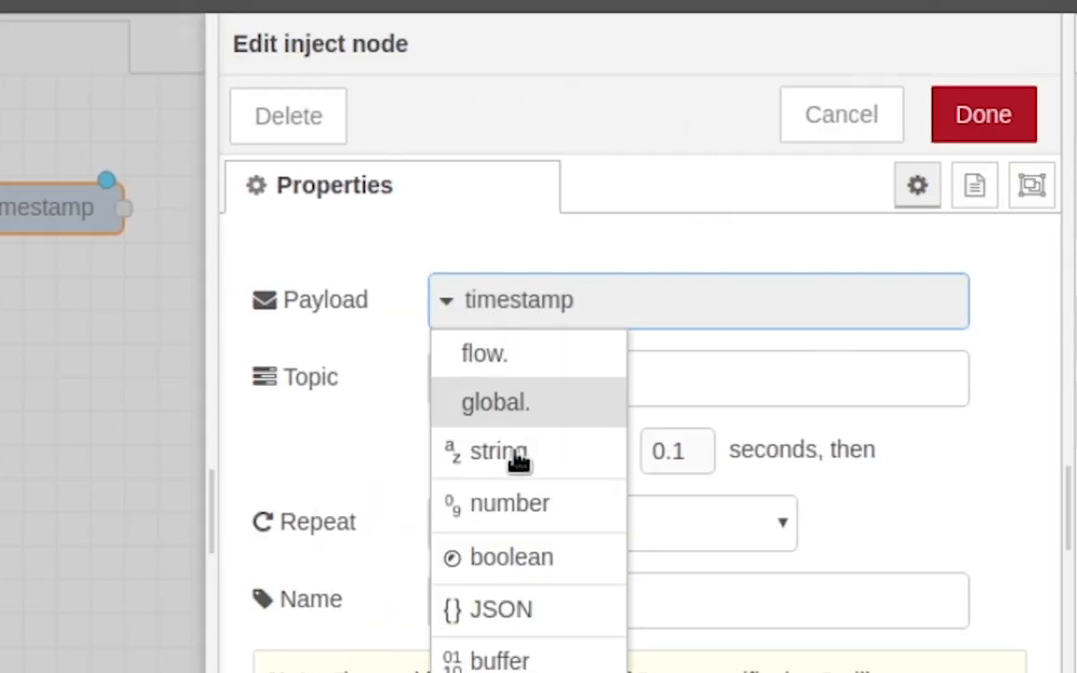
click(510, 503)
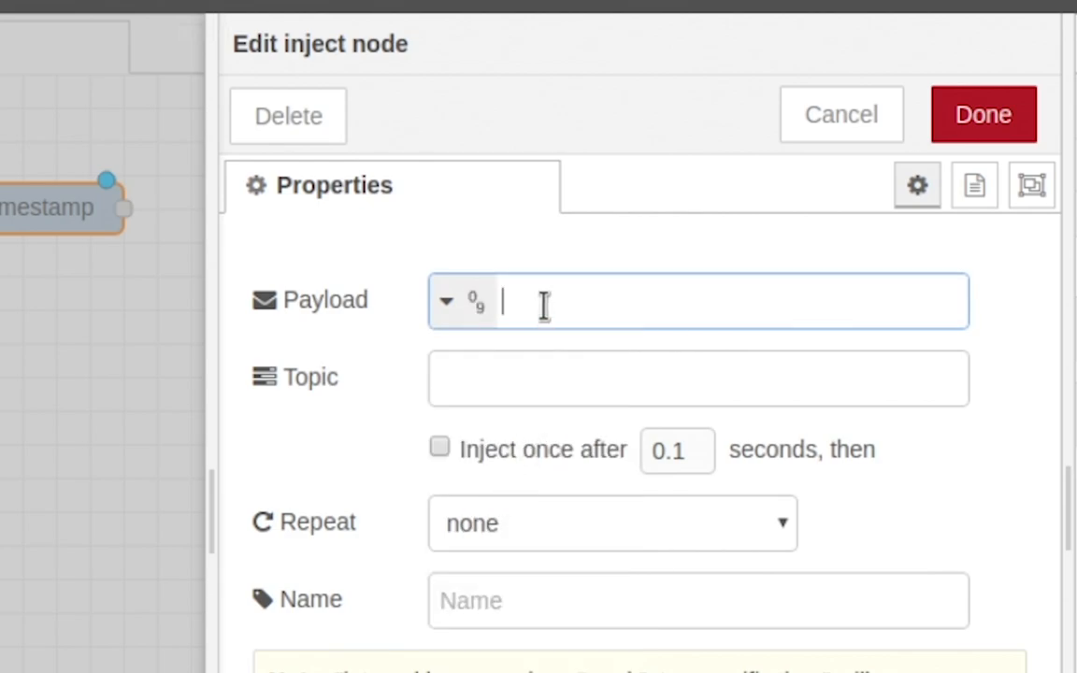
text(1)
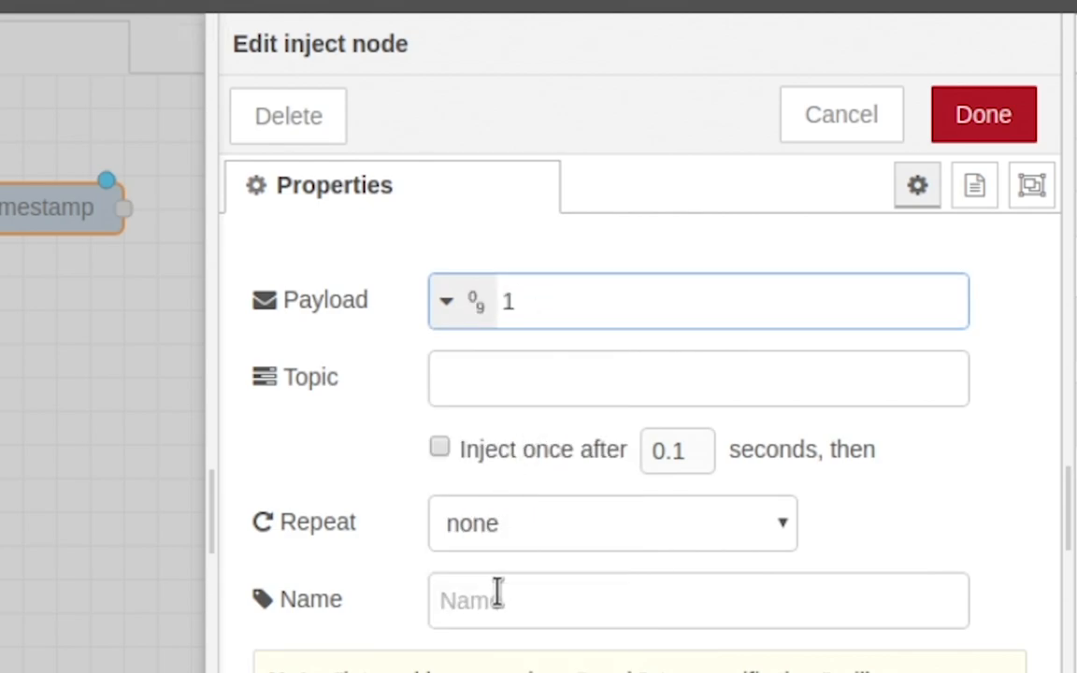
click(697, 601)
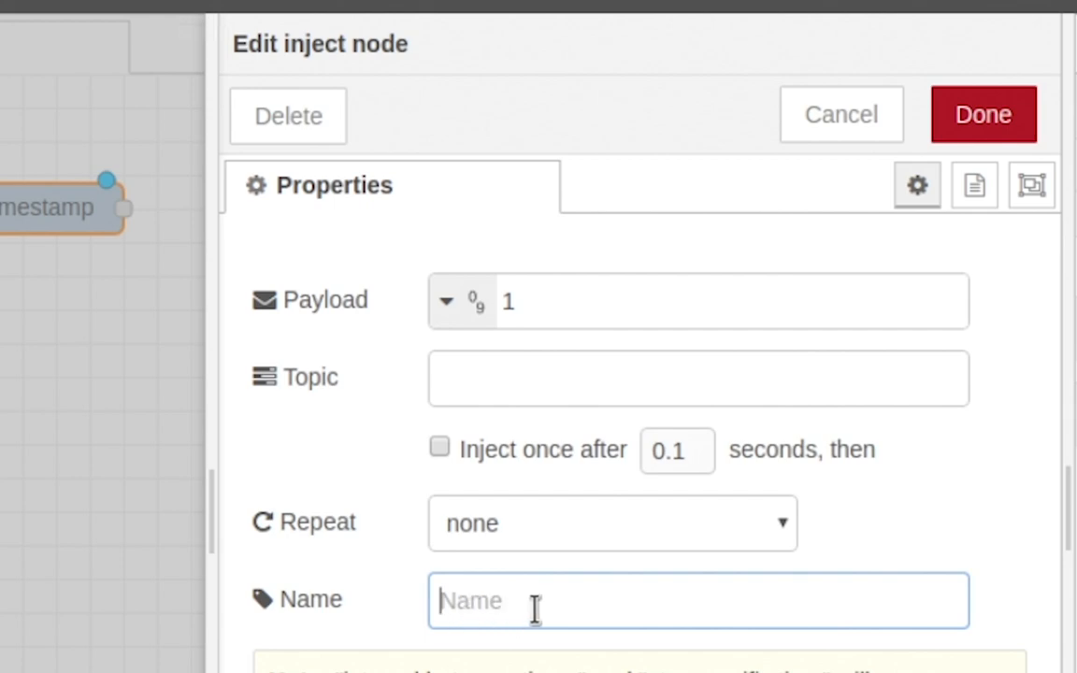
text(ON)
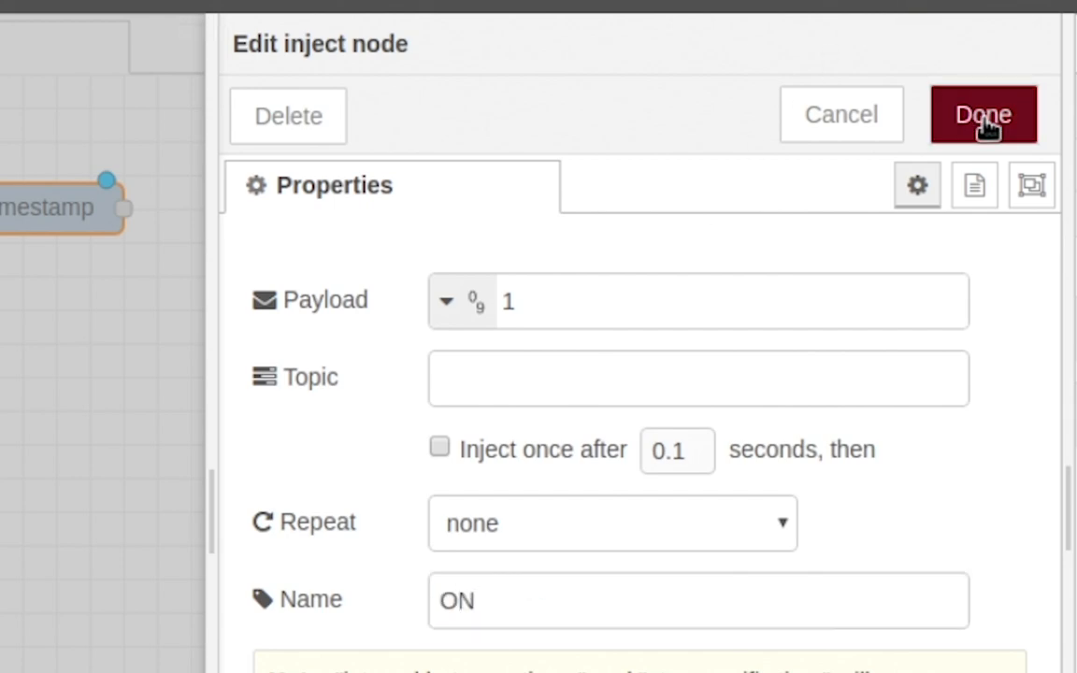
click(982, 114)
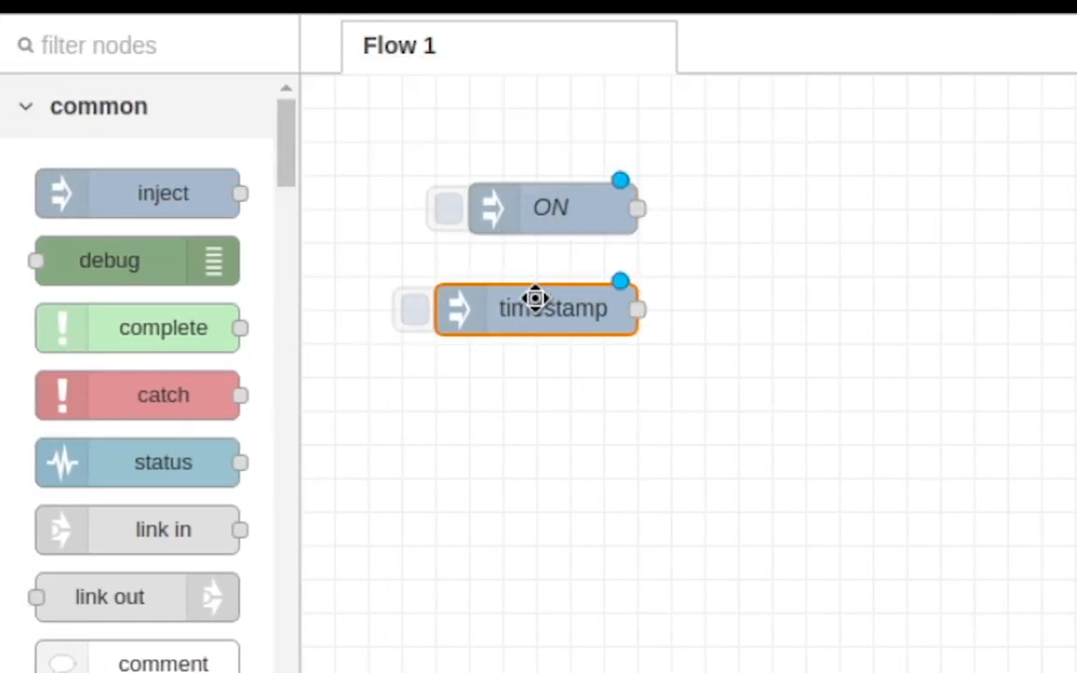
Configure the second inject node as OFF with numeric payload 0
double_click(536, 309)
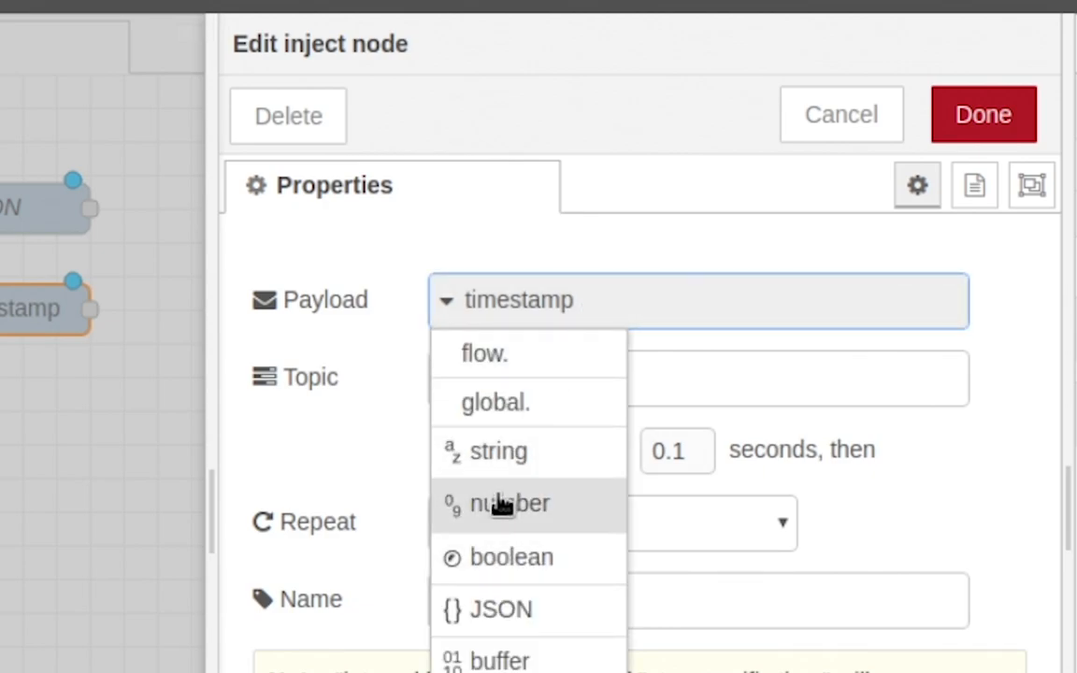
click(508, 503)
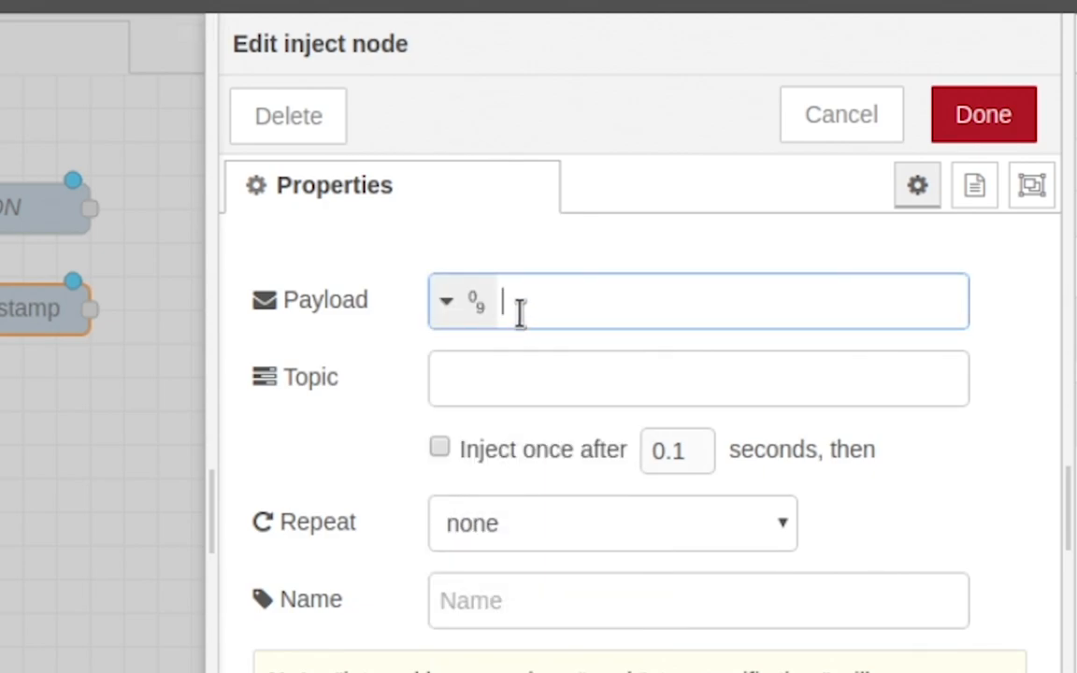
text(0)
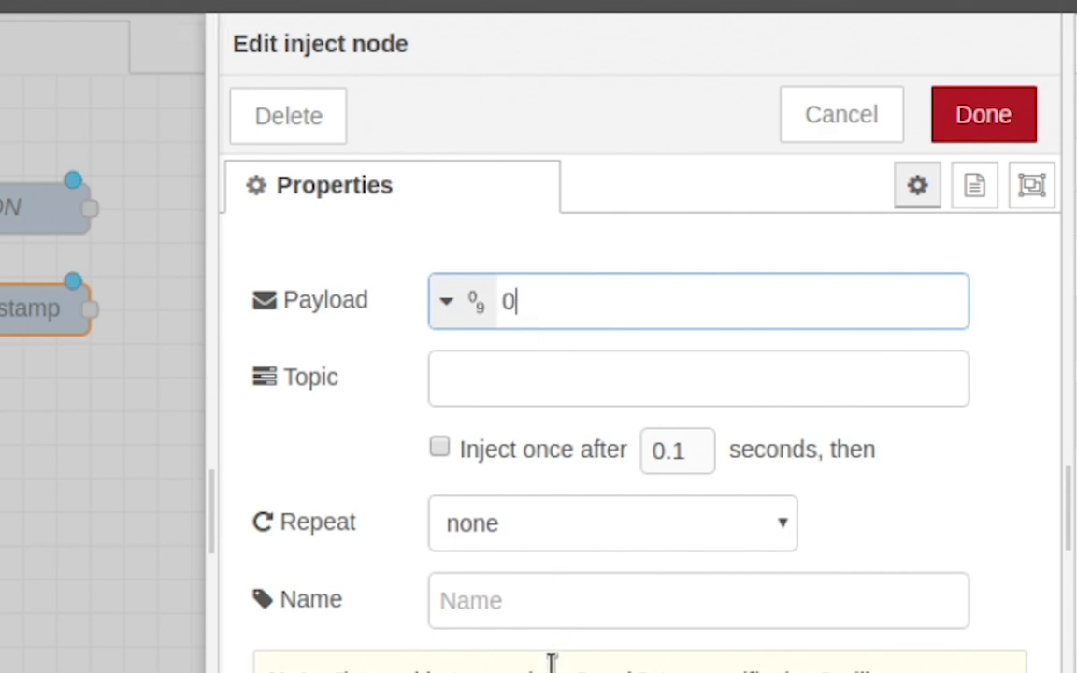
click(698, 600)
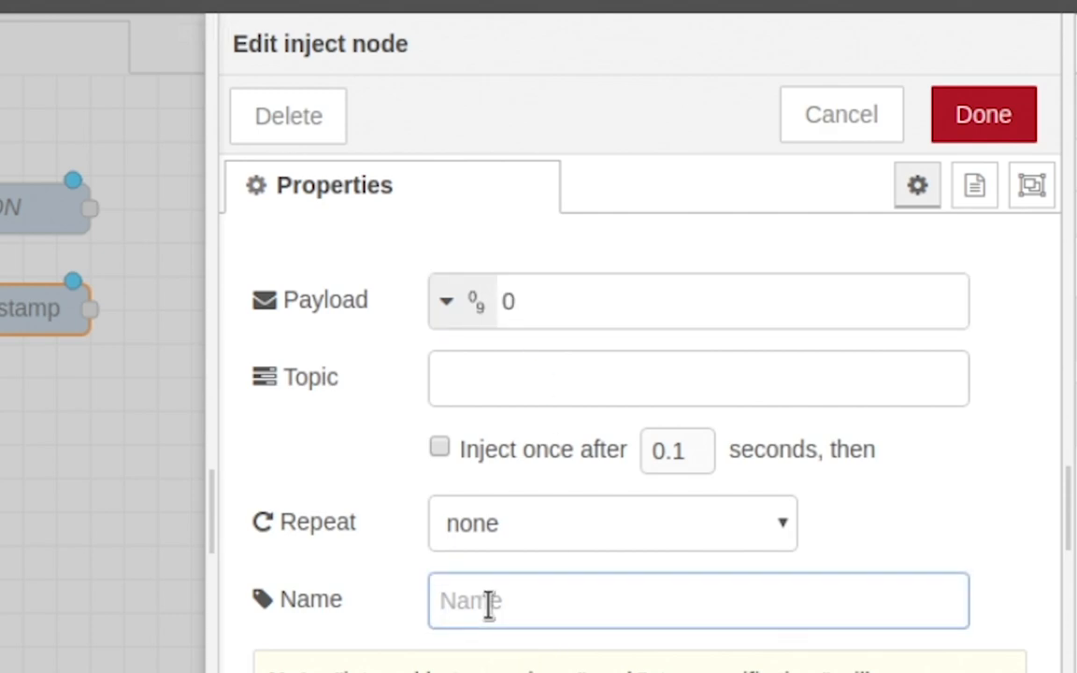
text(OFF)
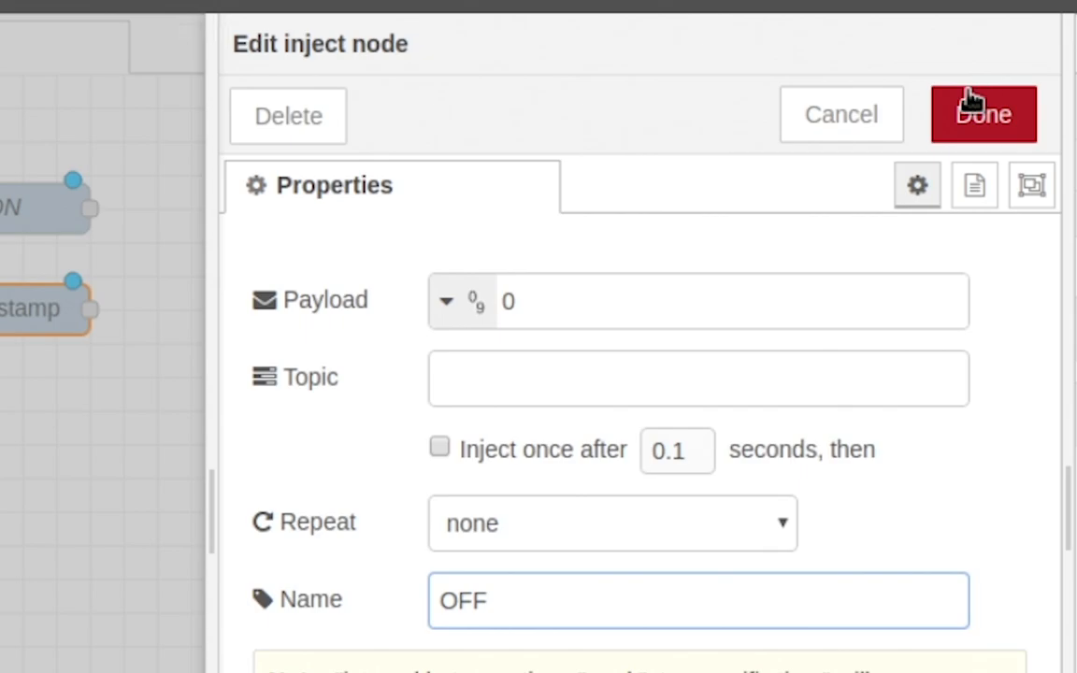
click(983, 114)
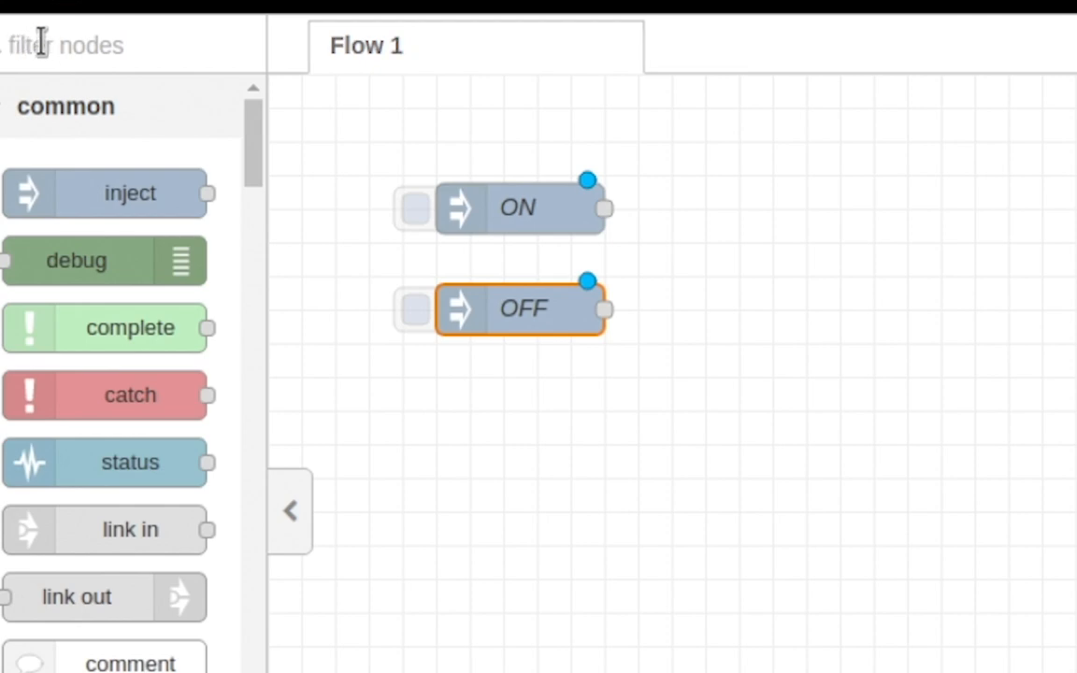
Add an rpi gpio out node on GPIO13 (pin 33) named RED
text(GPIO)
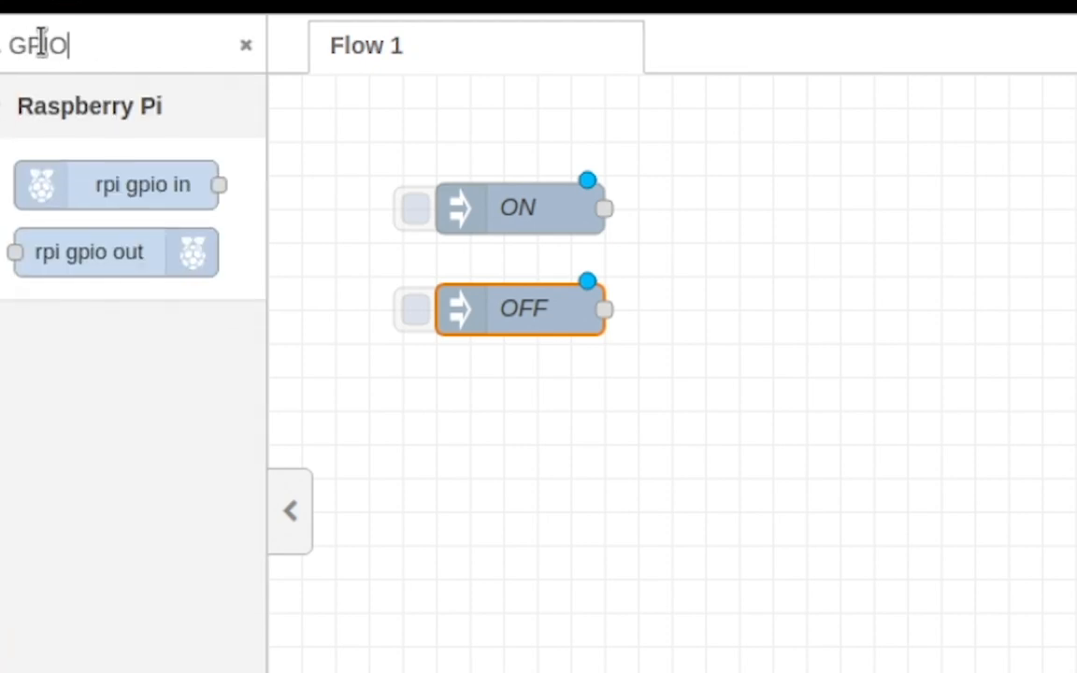
mouse_move(103, 253)
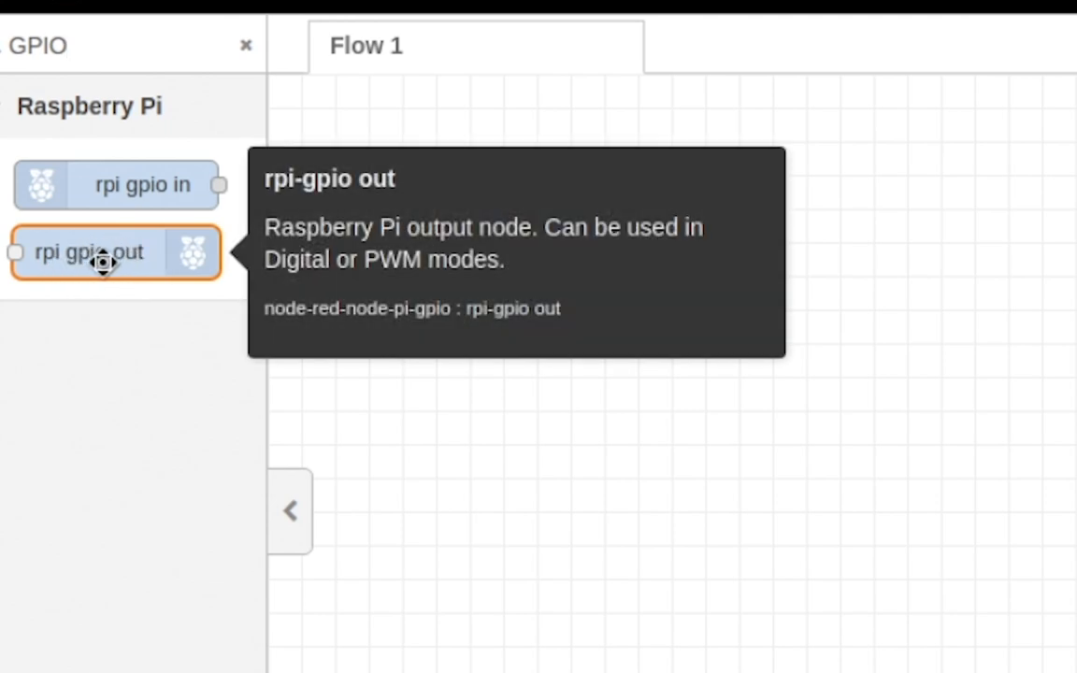
drag(112, 251, 855, 271)
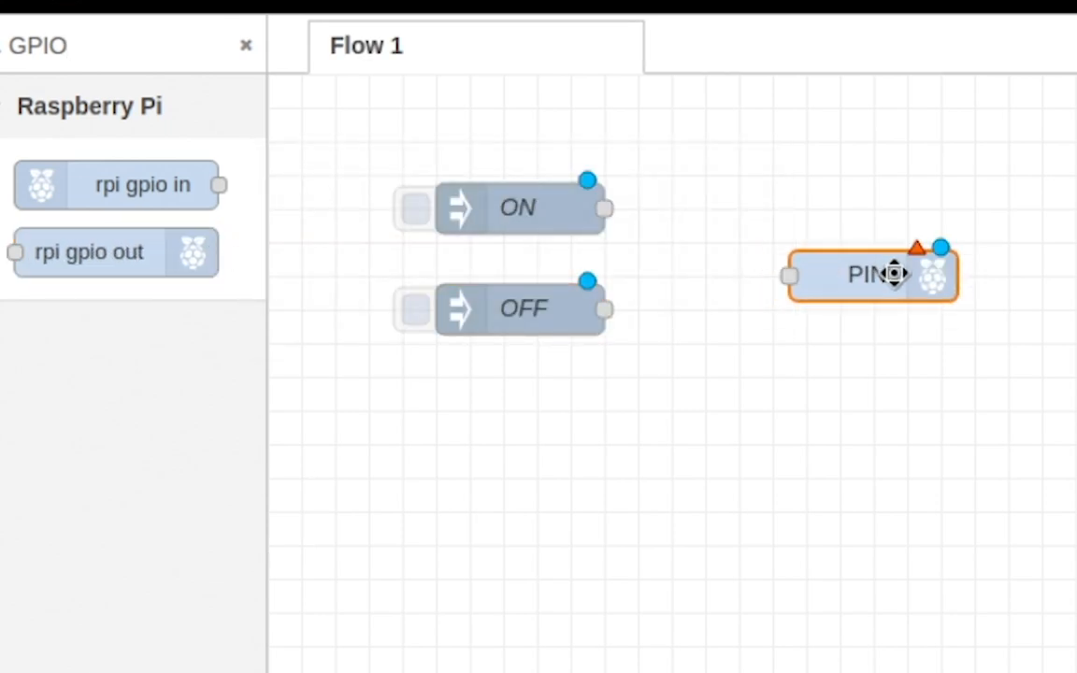
double_click(871, 273)
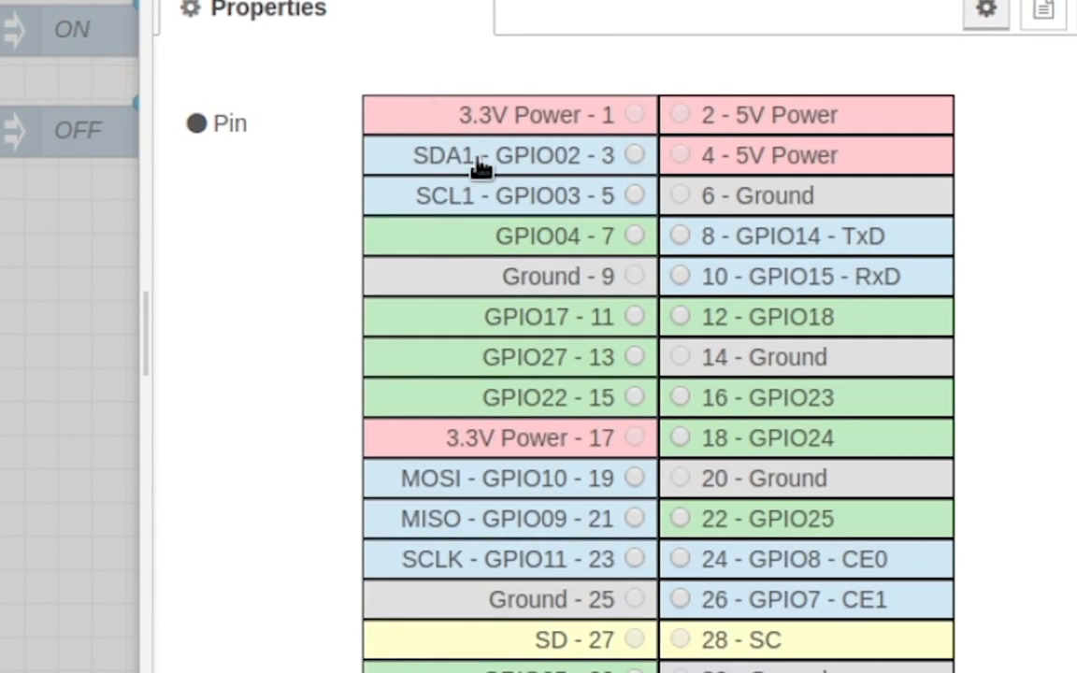
scroll(down, 3)
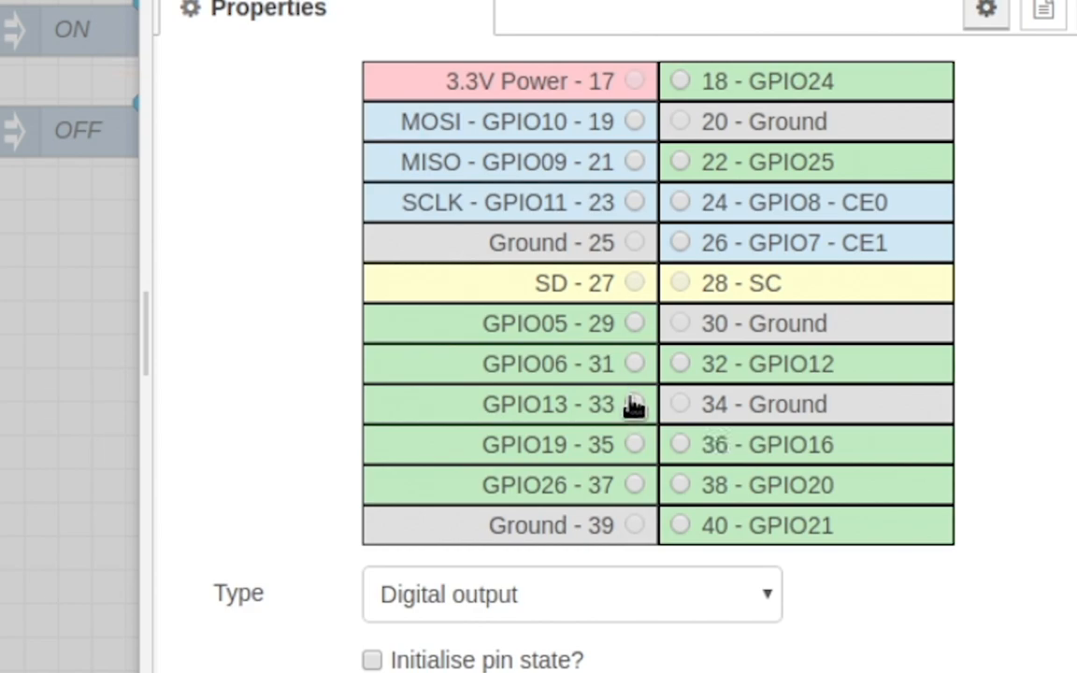
click(634, 404)
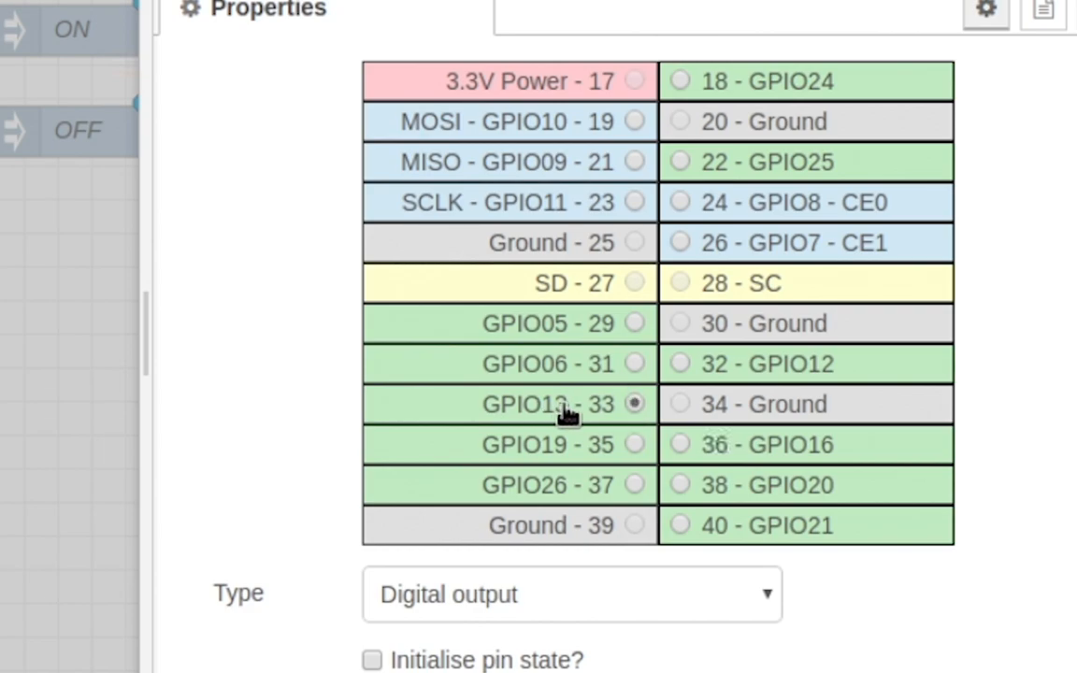
scroll(down, 3)
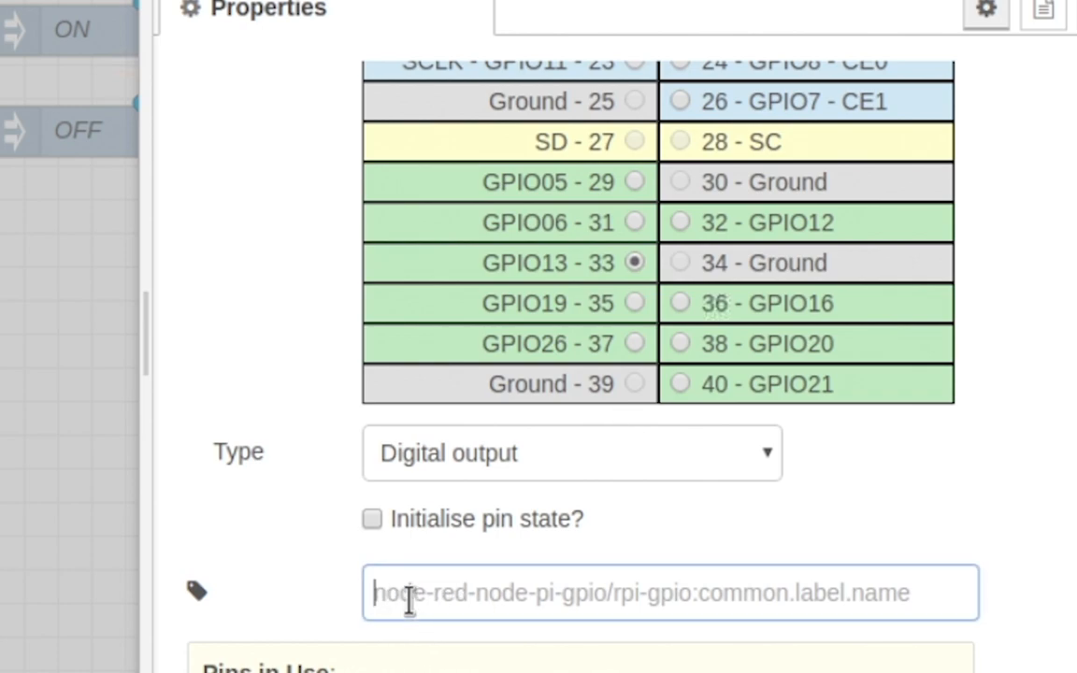
text(RED)
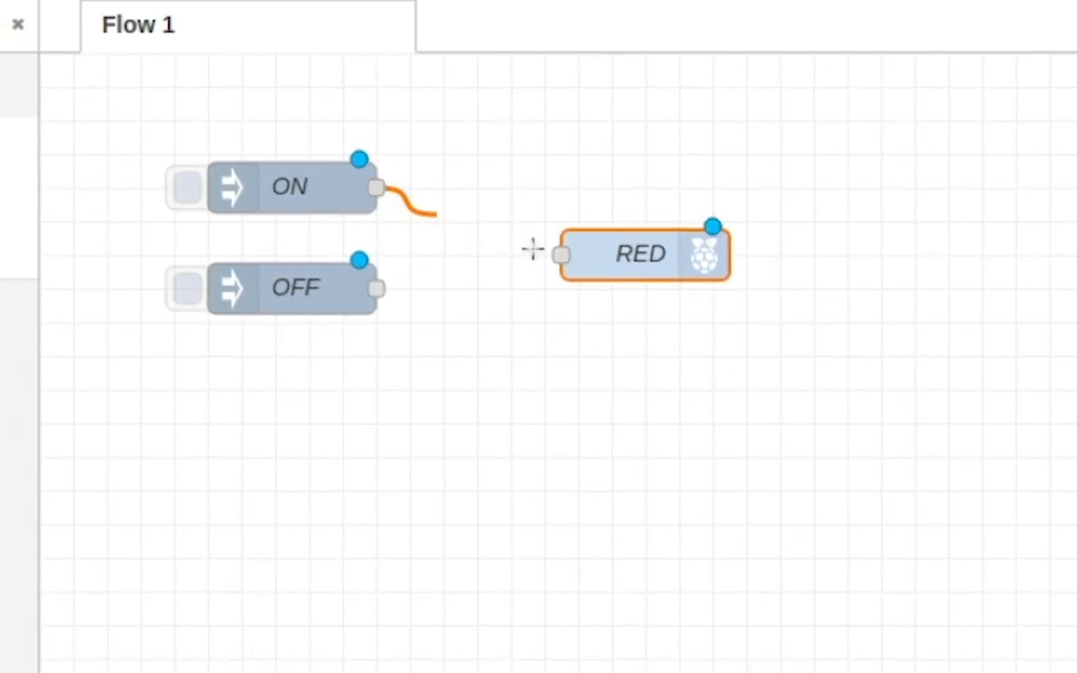
Wire the ON inject node's output into the RED node
drag(379, 188, 561, 254)
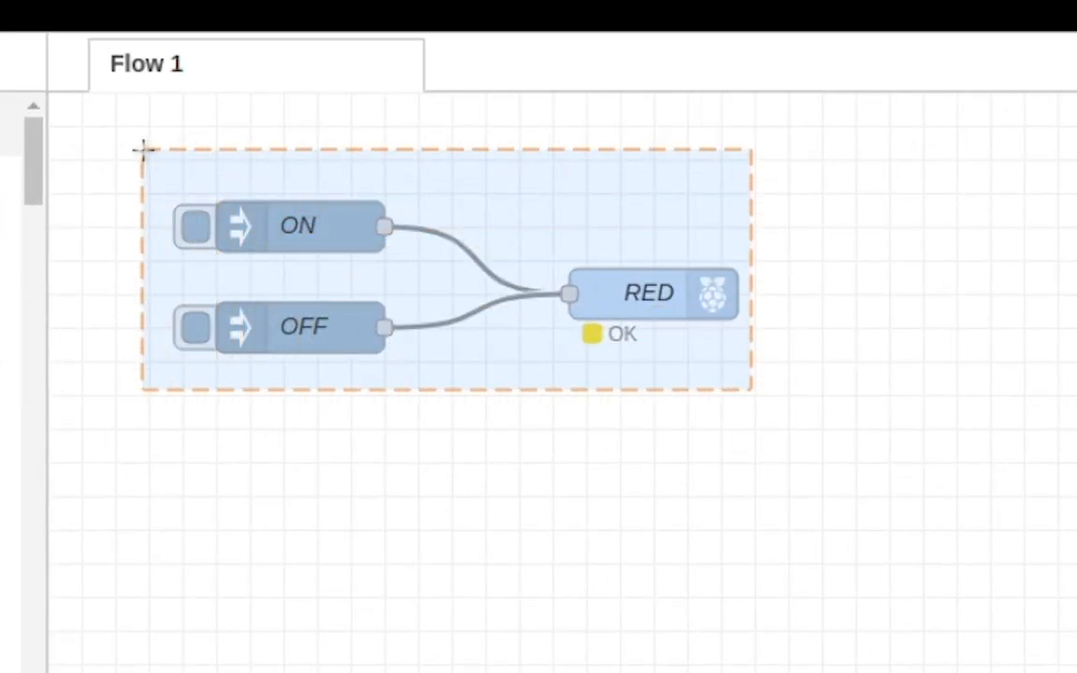
Duplicate the ON/OFF/RED nodes and set the copied output to GPIO19 (pin 35)
key(ctrl+c)
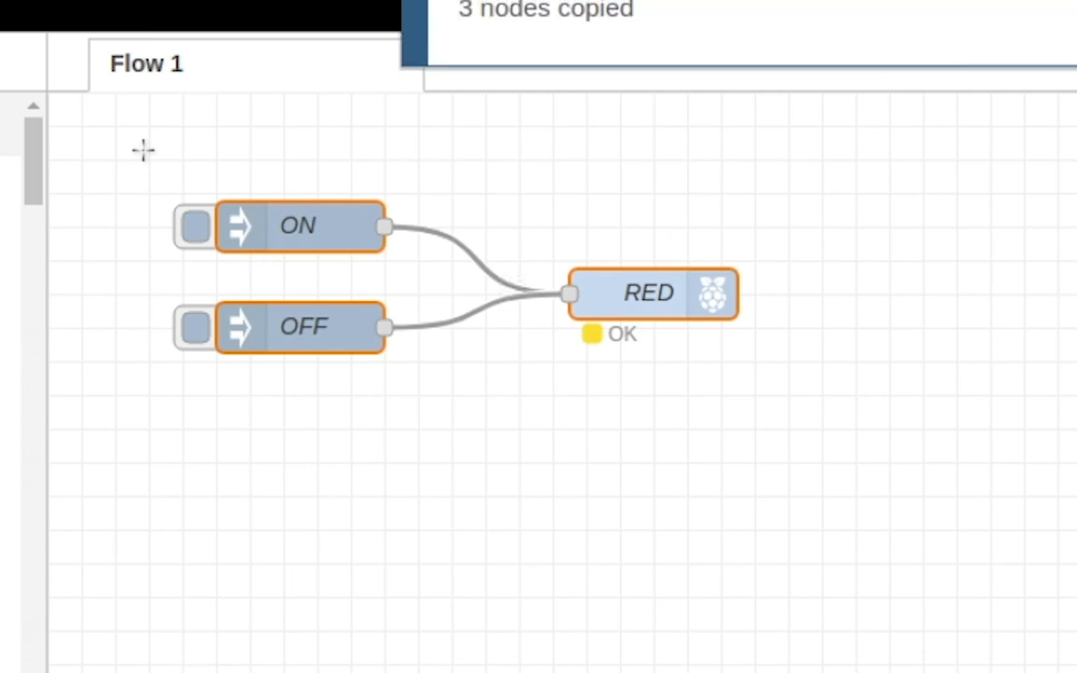
key(ctrl+v)
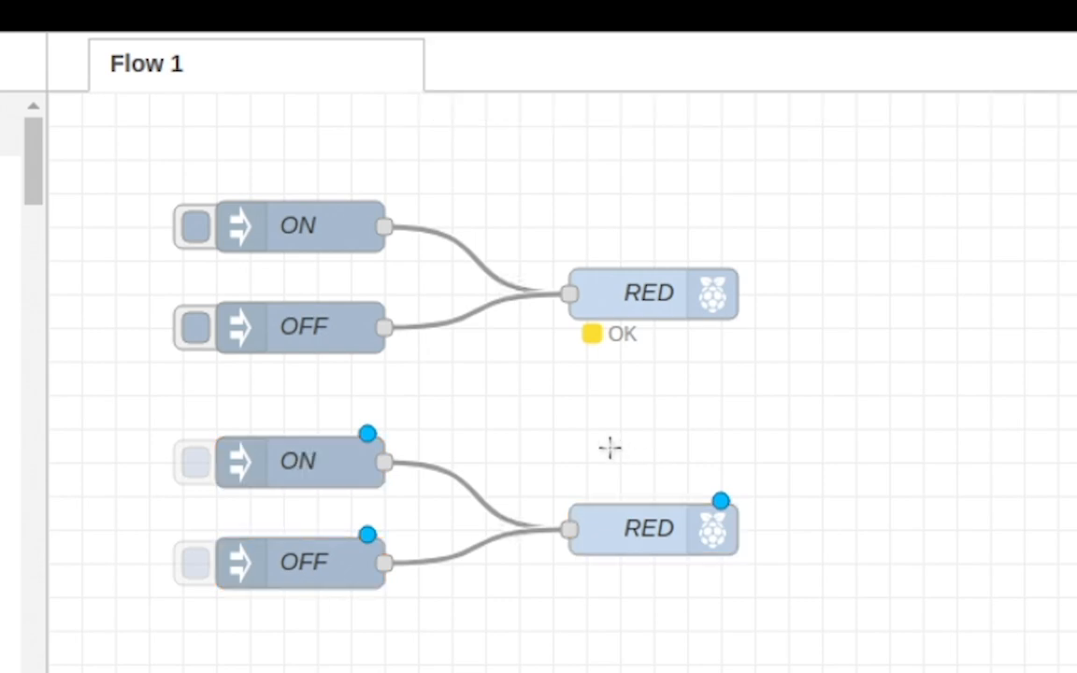
mouse_move(274, 641)
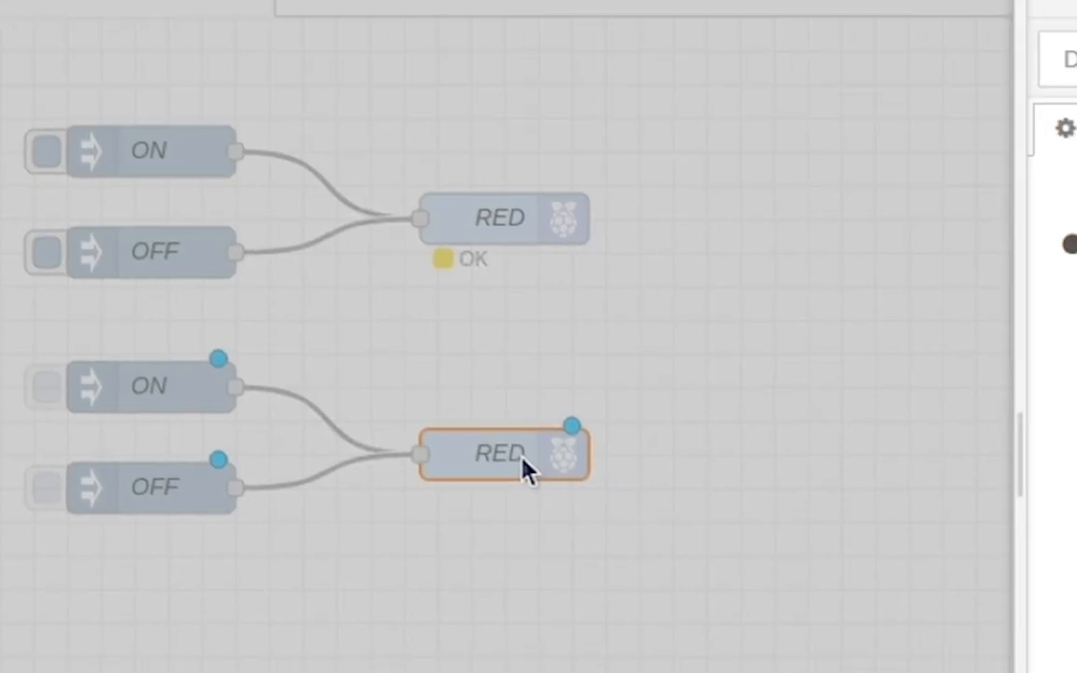
double_click(500, 454)
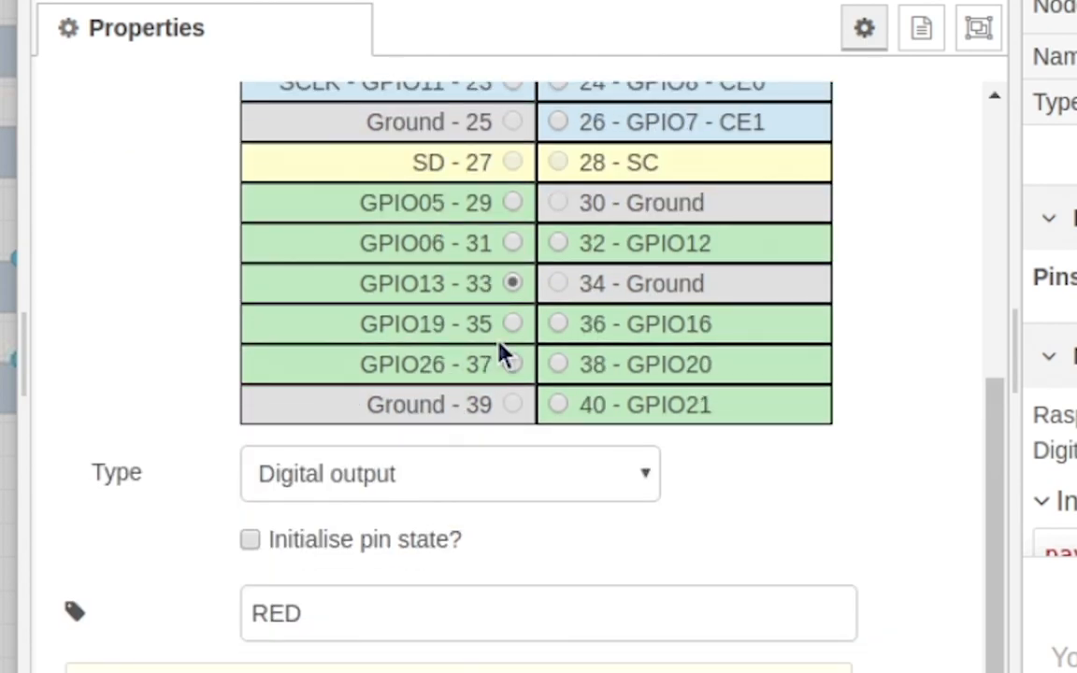
mouse_move(411, 332)
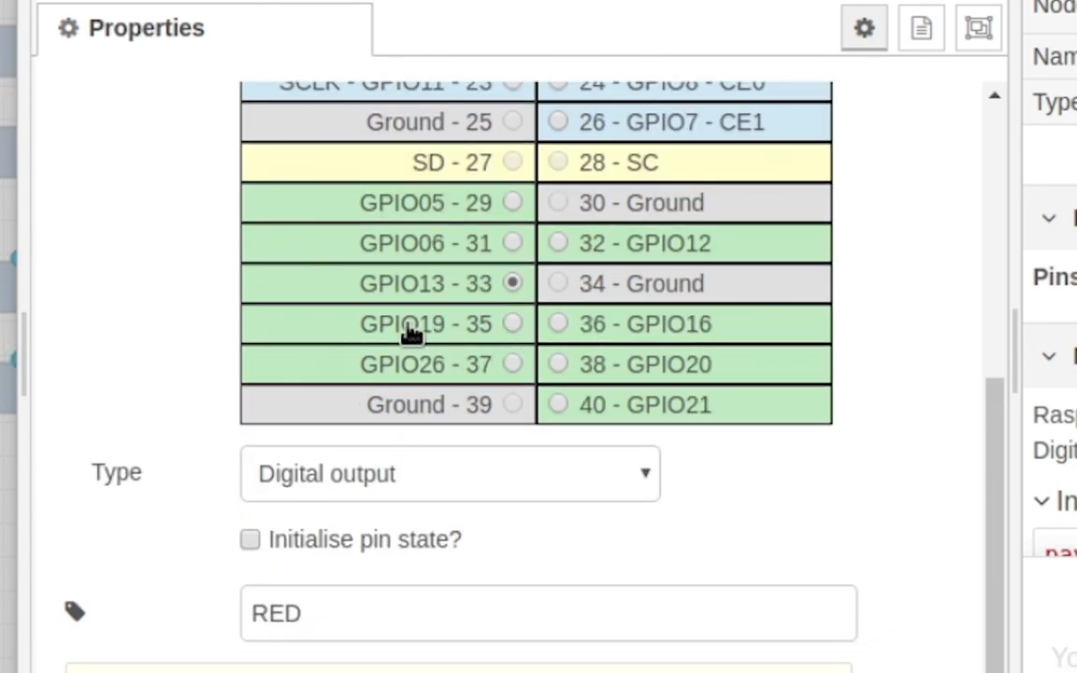
click(511, 323)
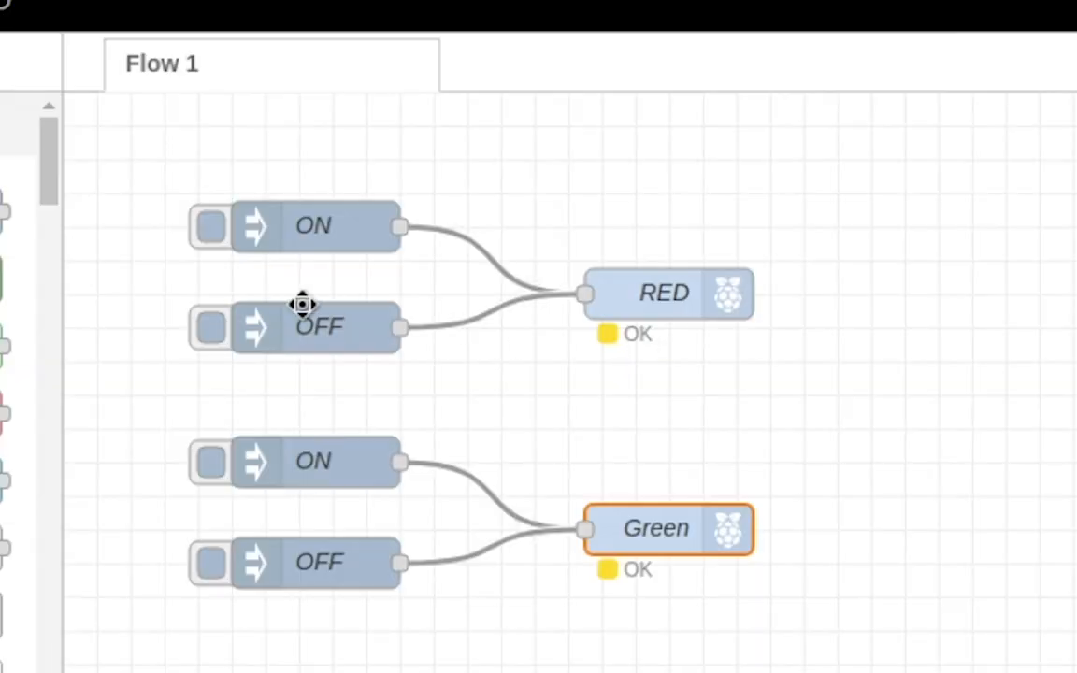
Trigger the OFF injects for RED and Green, then select the Green group
click(209, 327)
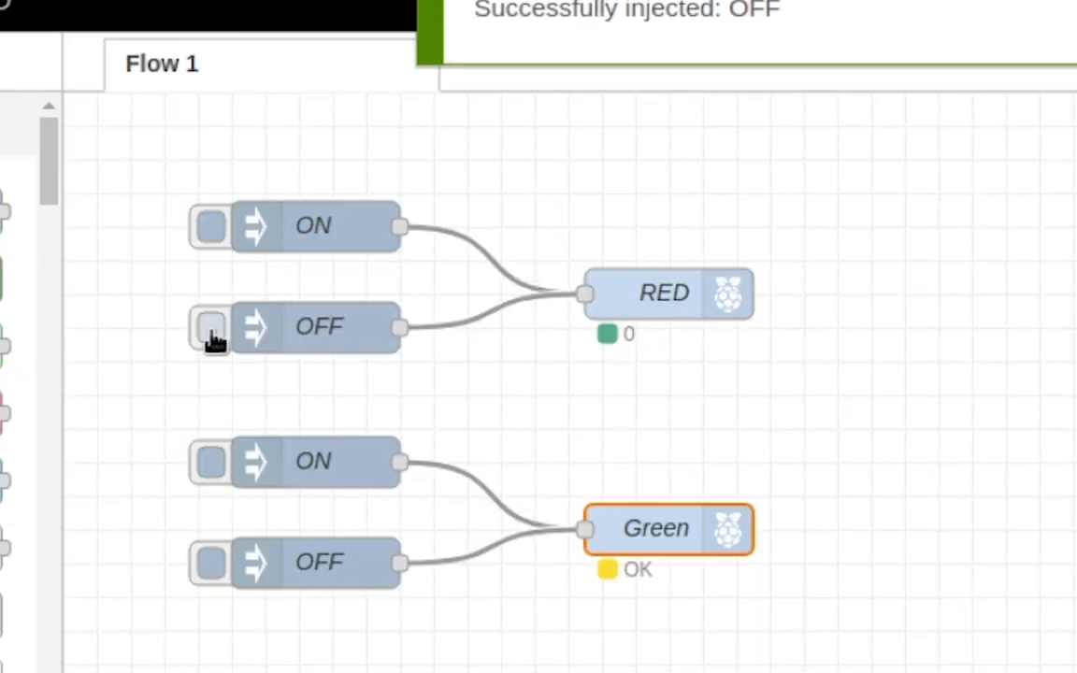
click(209, 562)
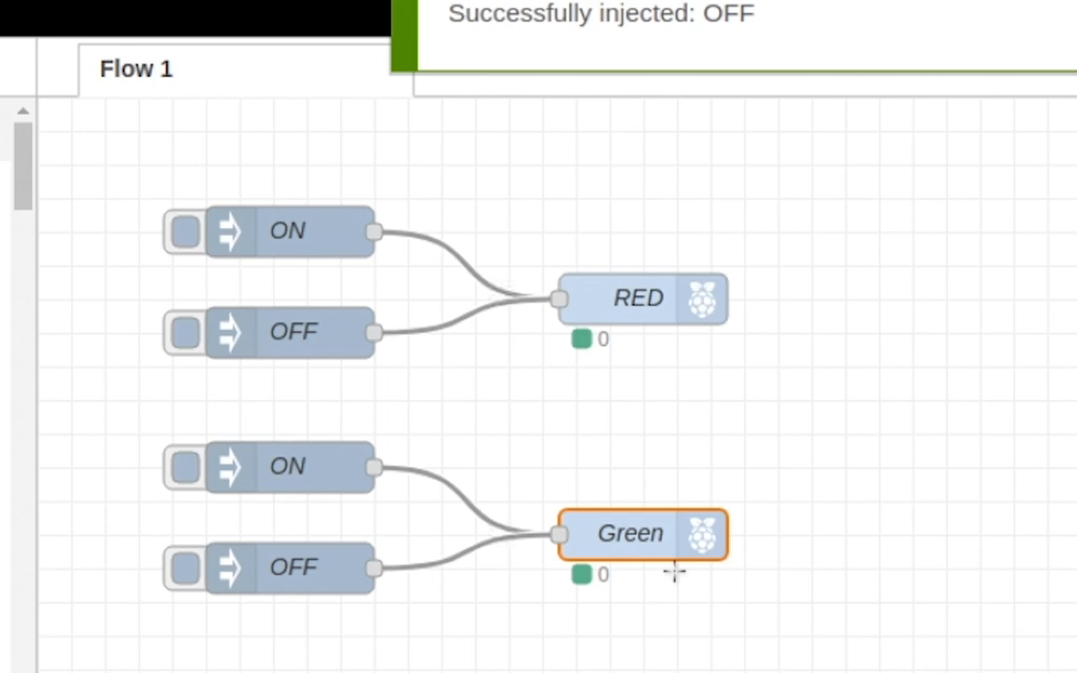
mouse_move(759, 643)
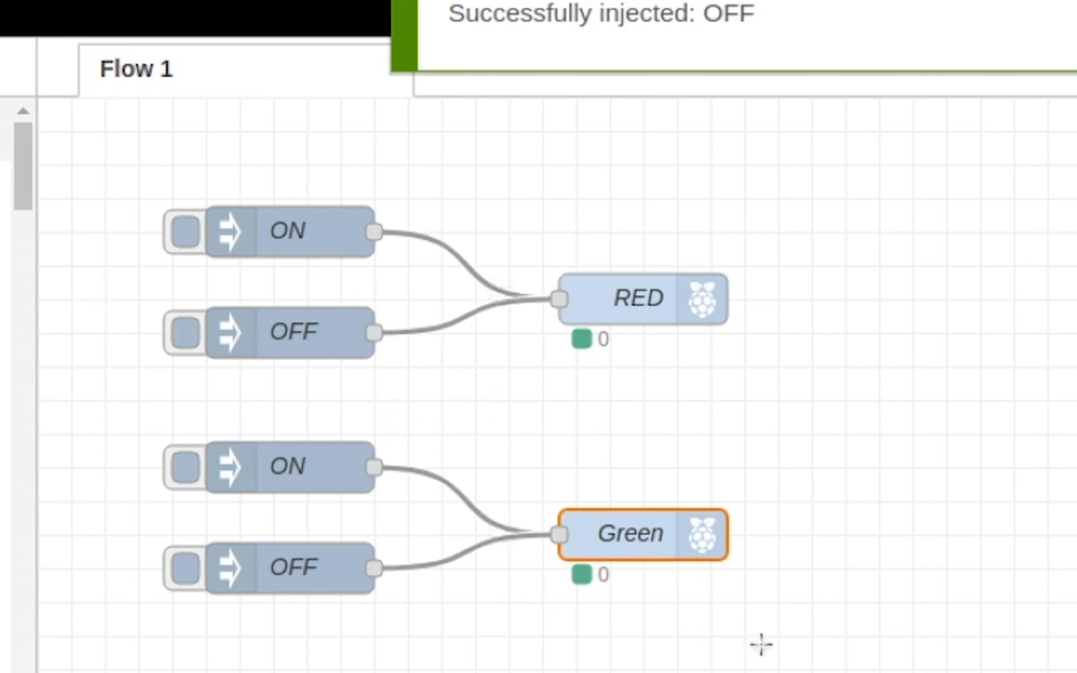
drag(135, 432, 757, 645)
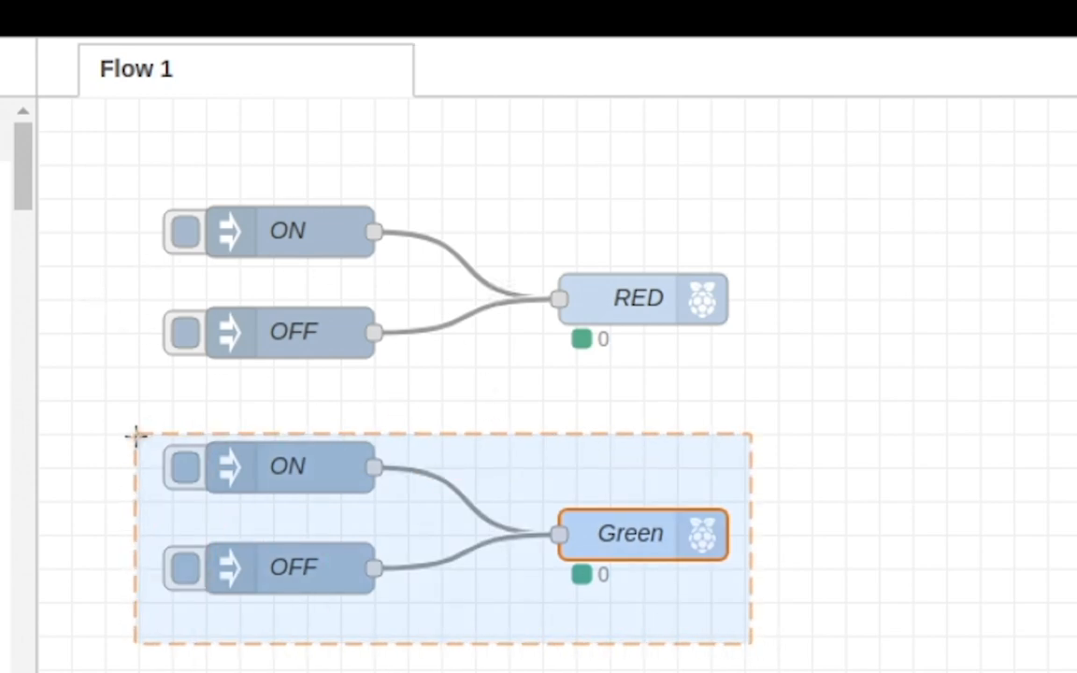
Copy the Green group and rename the copied output node BLUE
key(ctrl+c)
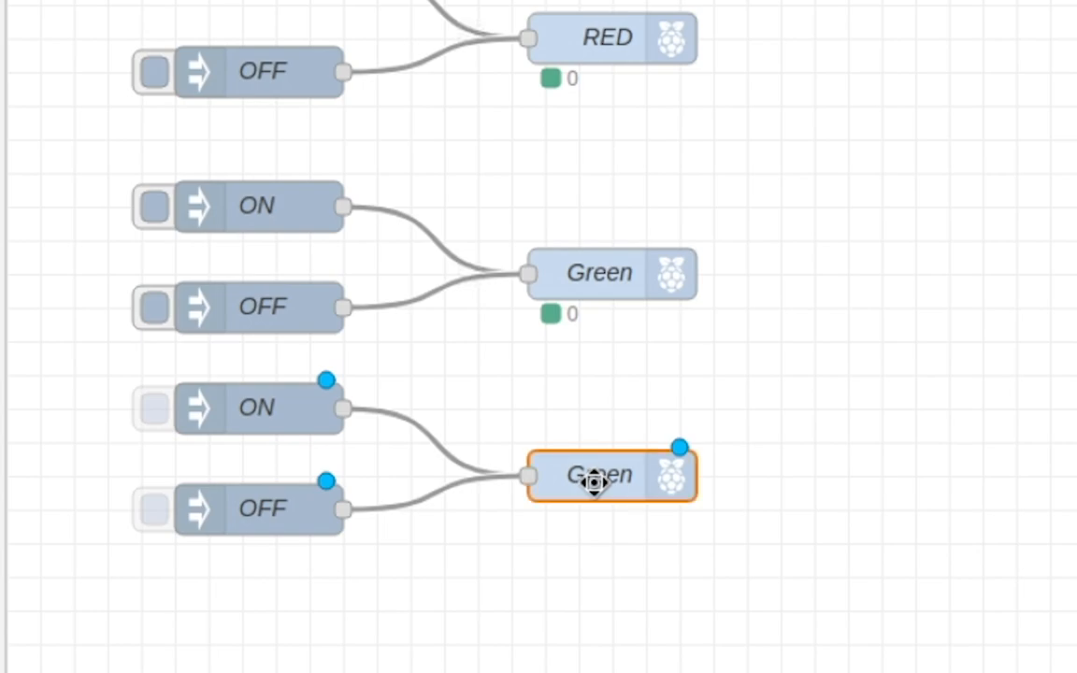
double_click(612, 475)
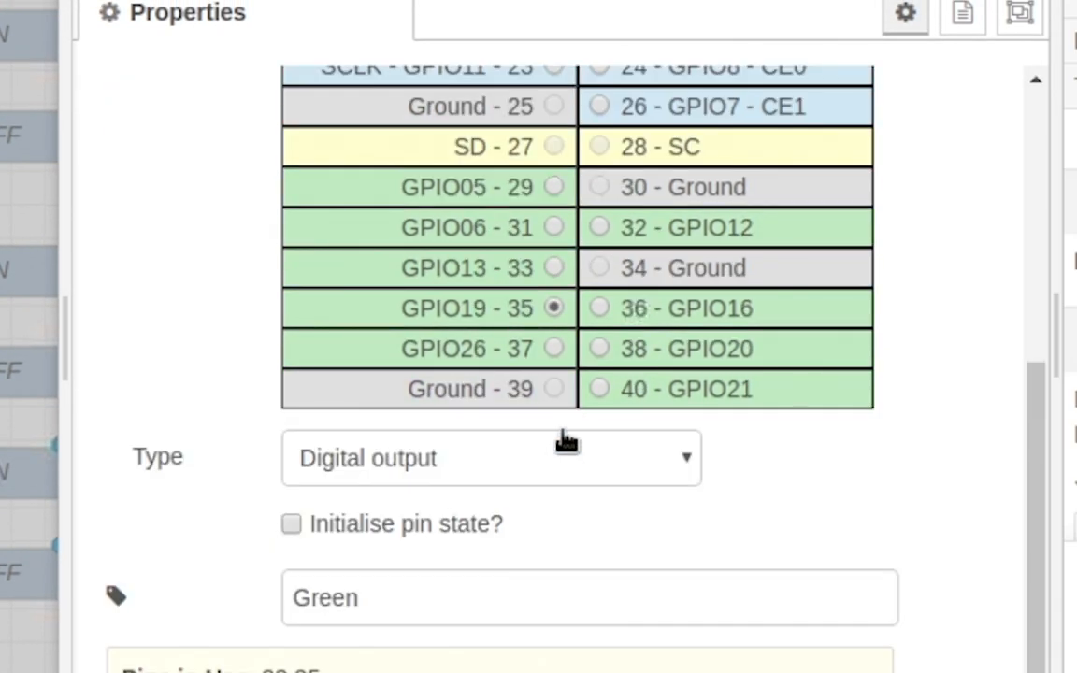
mouse_move(465, 361)
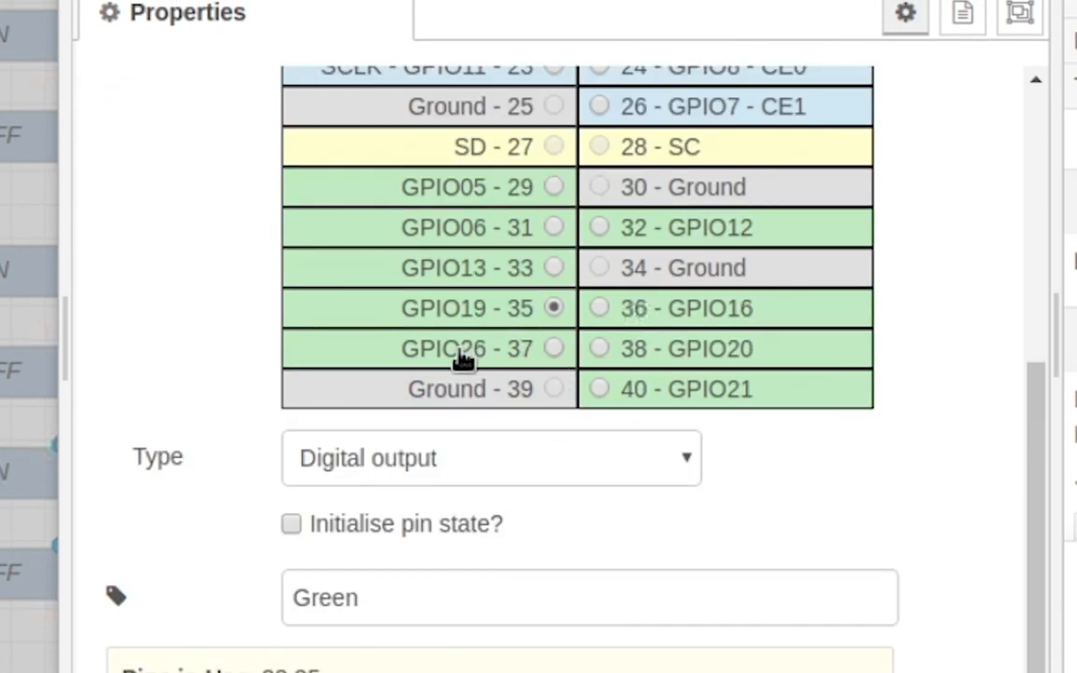
mouse_move(544, 362)
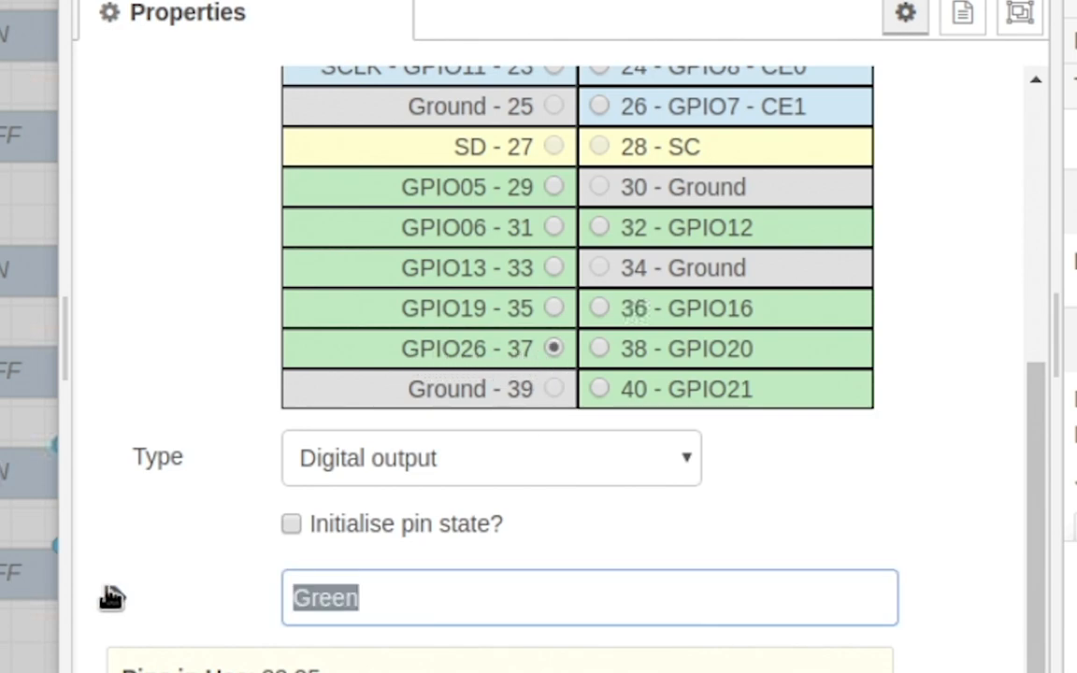
text(BLUE)
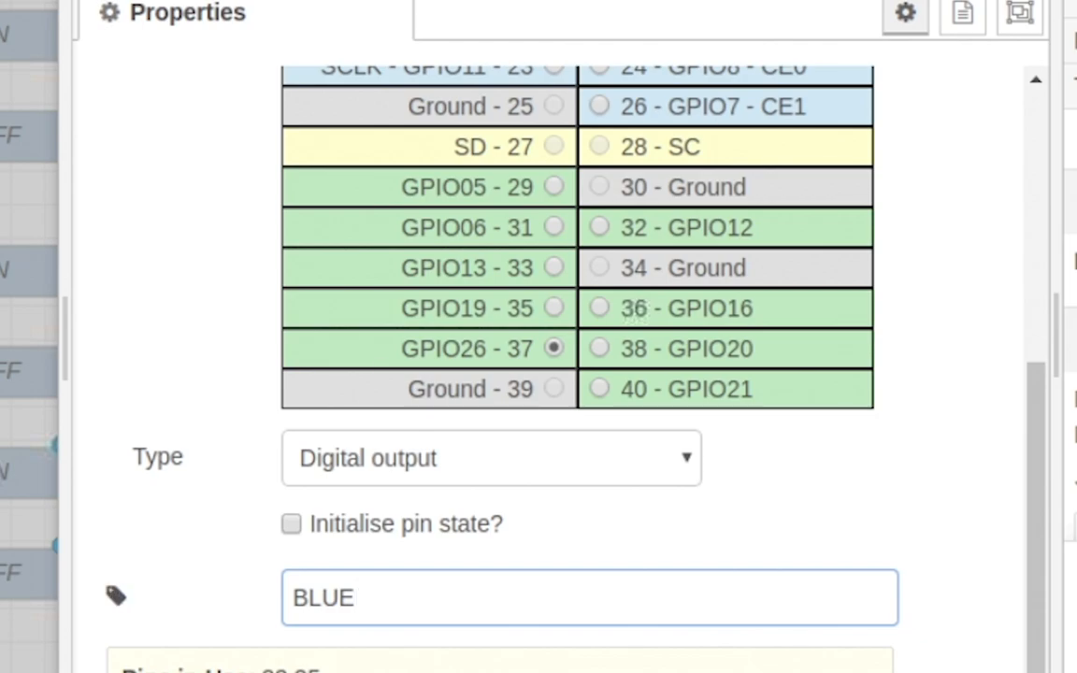